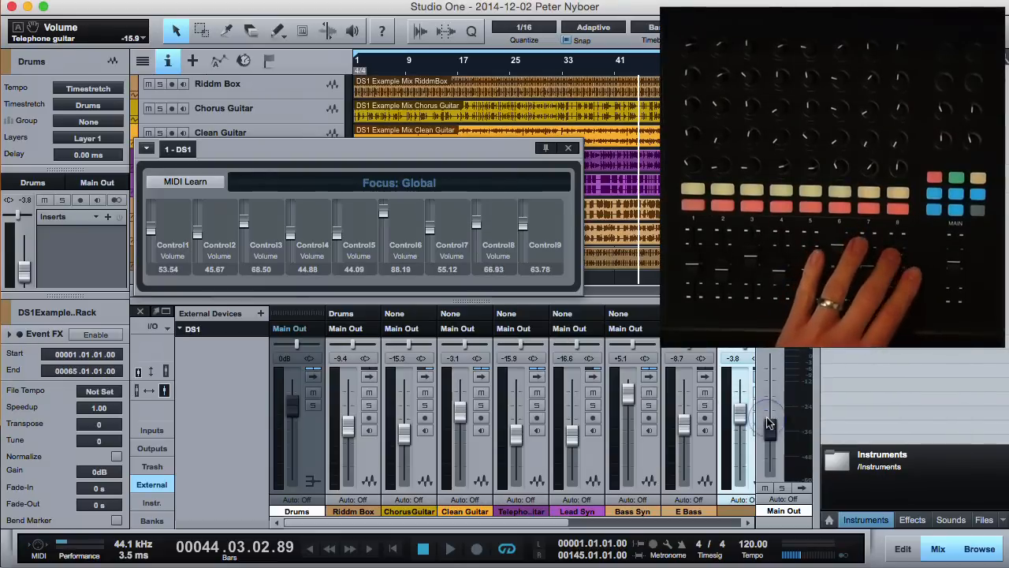
# - Assign the Main Out volume fader to Control9 on the DS1 via its context menu
pyautogui.rightClick(769, 422)
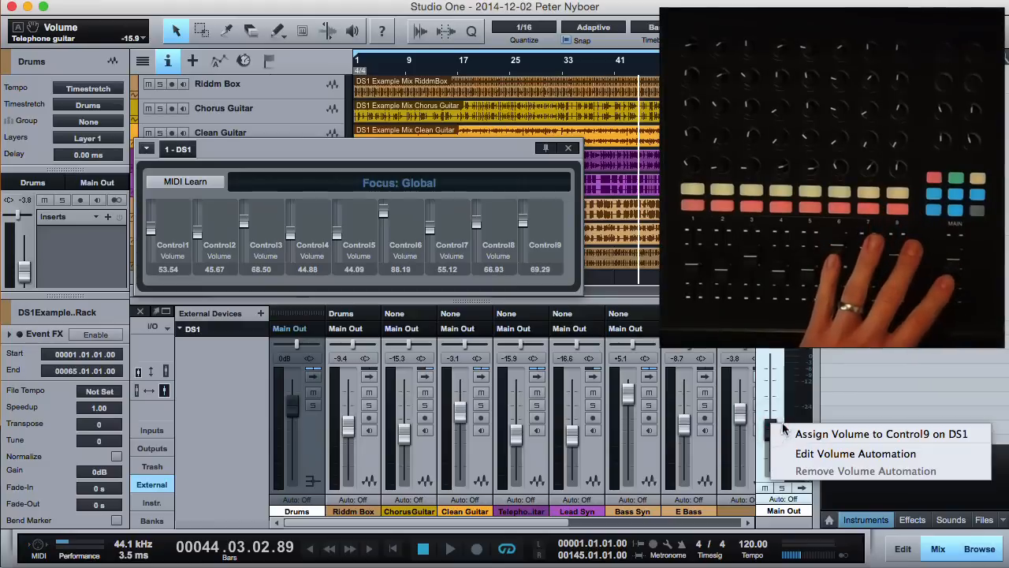
pyautogui.click(880, 433)
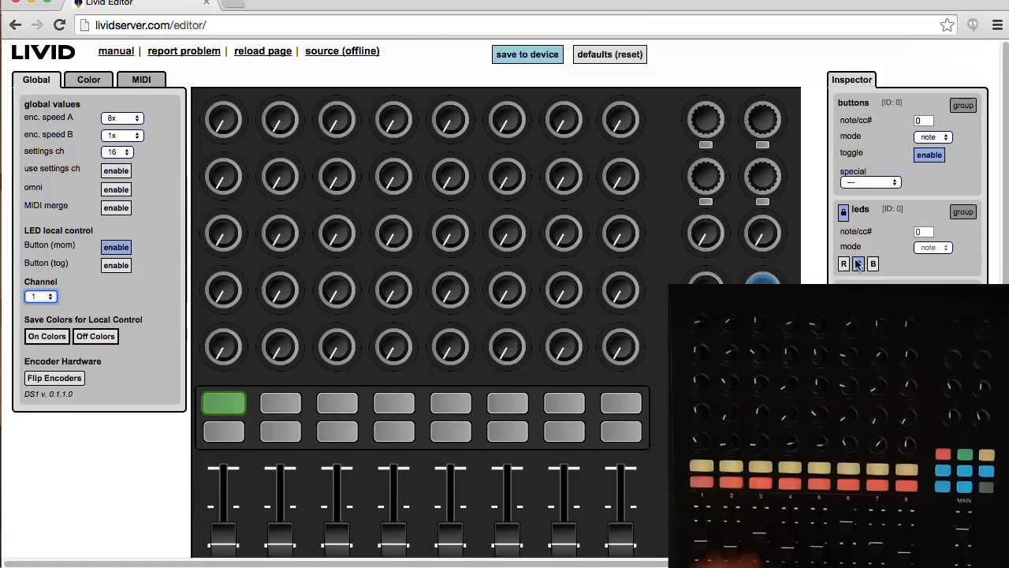
# - Enable toggle behaviour for the DS1 pad buttons in the Inspector
pyautogui.click(858, 264)
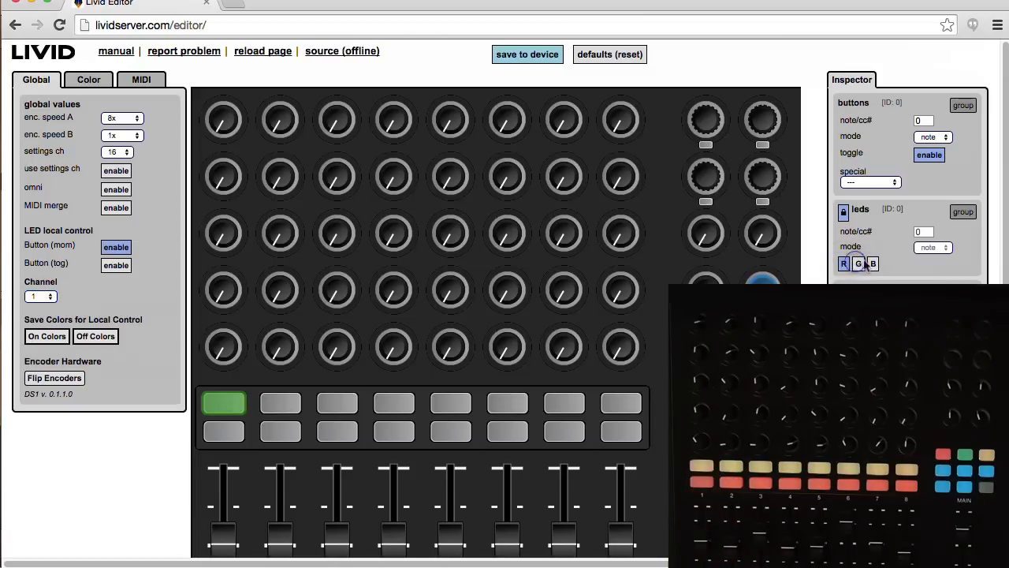
pyautogui.click(929, 154)
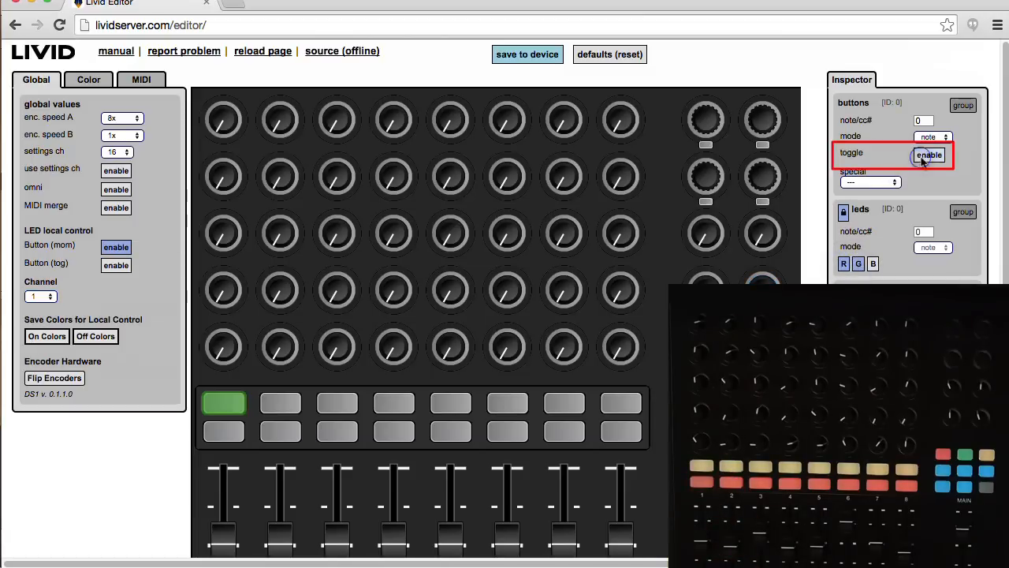
pyautogui.click(929, 155)
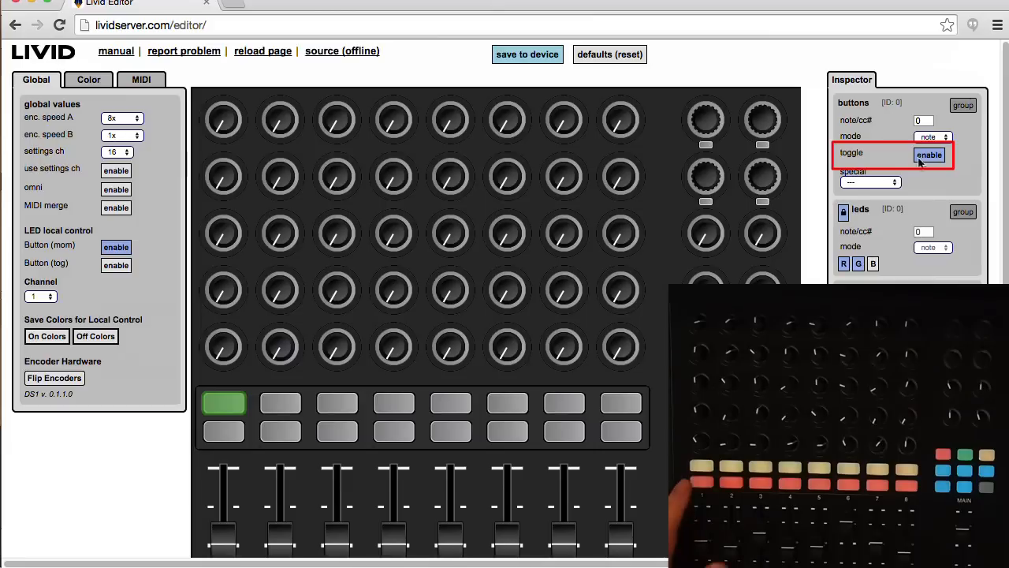
# - Store the On Colors under Save Colors for Local Control
pyautogui.click(48, 336)
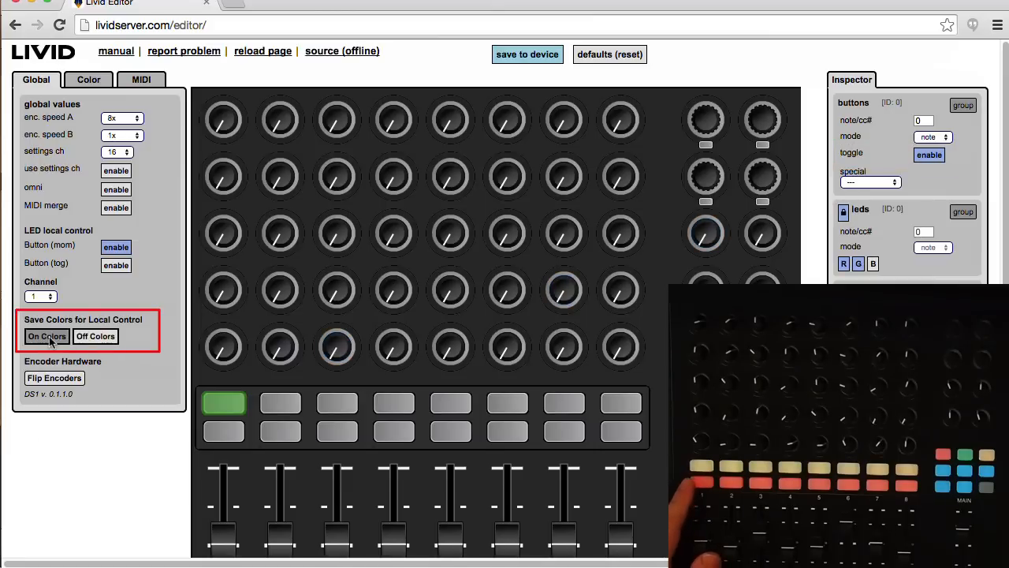
pyautogui.click(874, 264)
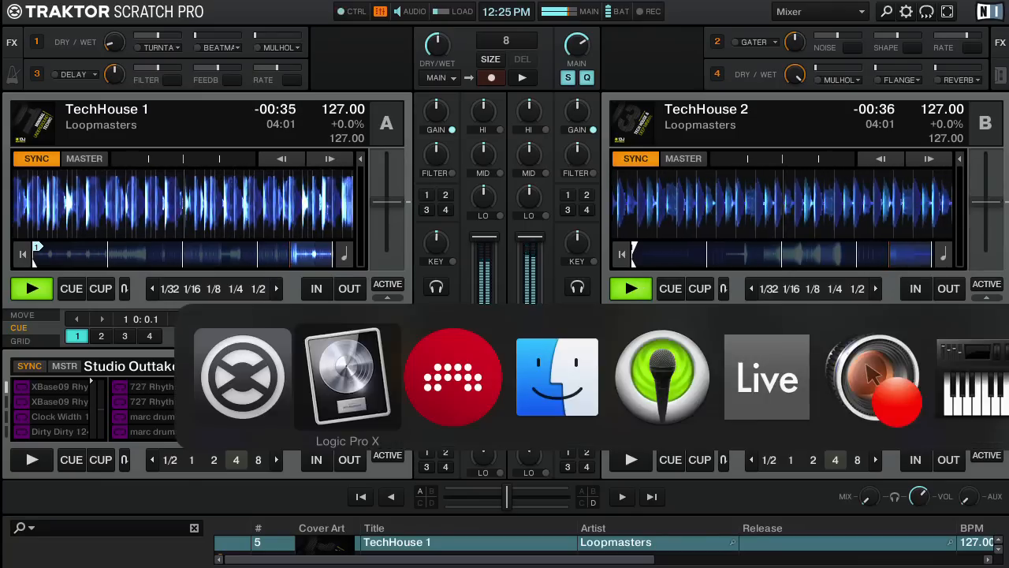
# - Switch from Traktor Scratch Pro to Ableton Live via the application switcher
pyautogui.click(767, 377)
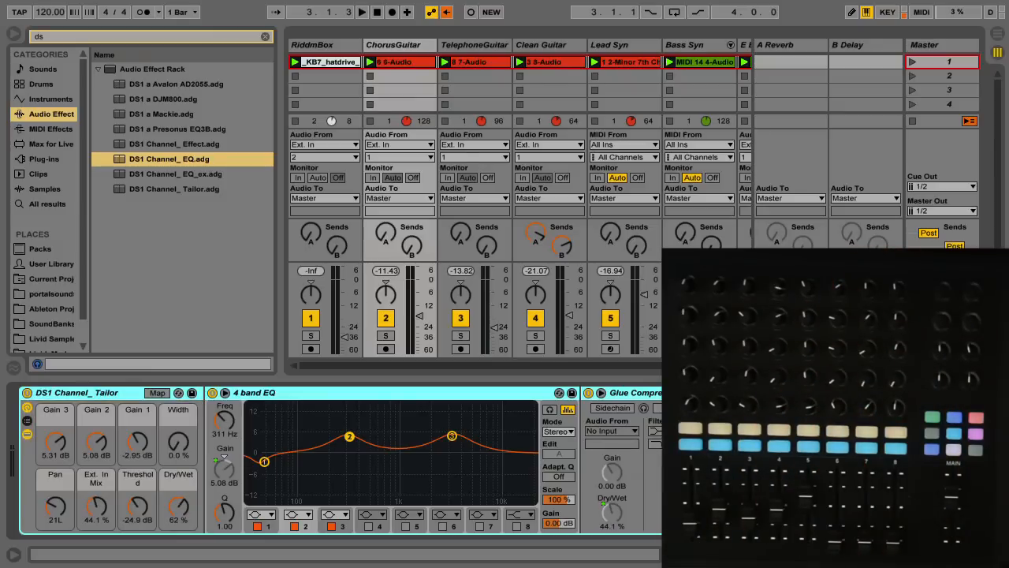
# - Locate the DS1 Channel_Tailor.adg audio effect rack preset in the browser
pyautogui.click(940, 44)
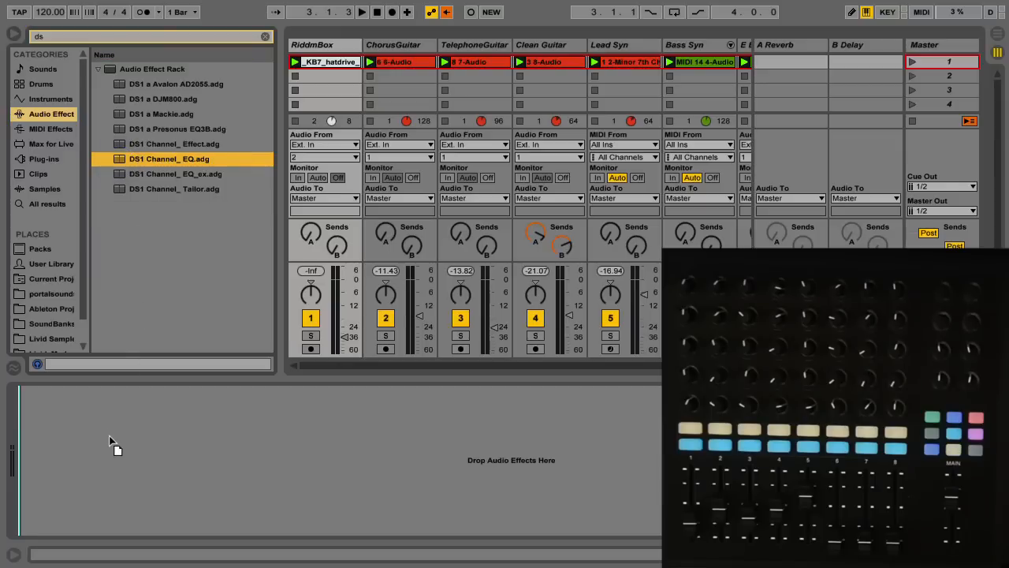
pyautogui.moveTo(109, 436)
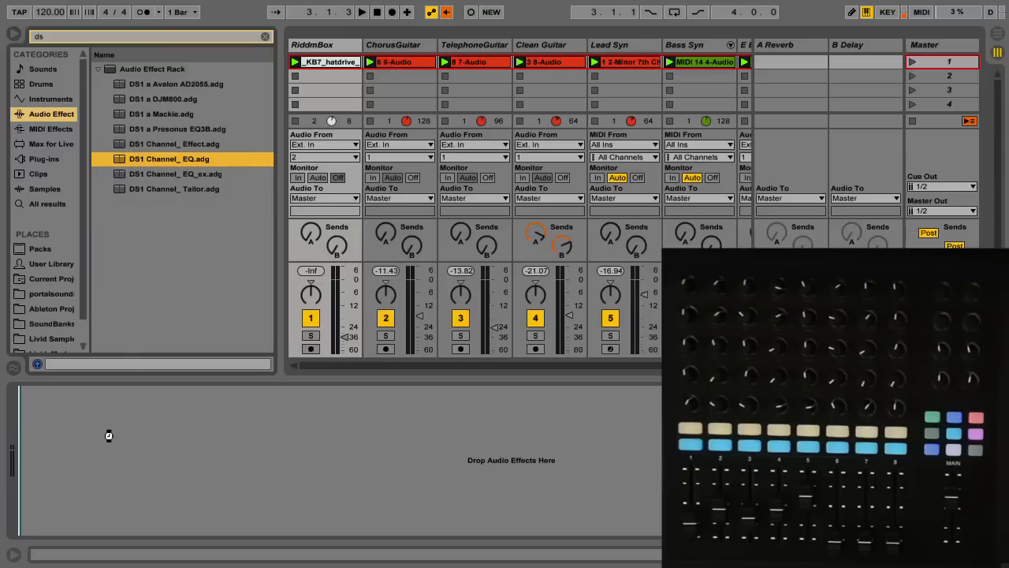
pyautogui.doubleClick(169, 157)
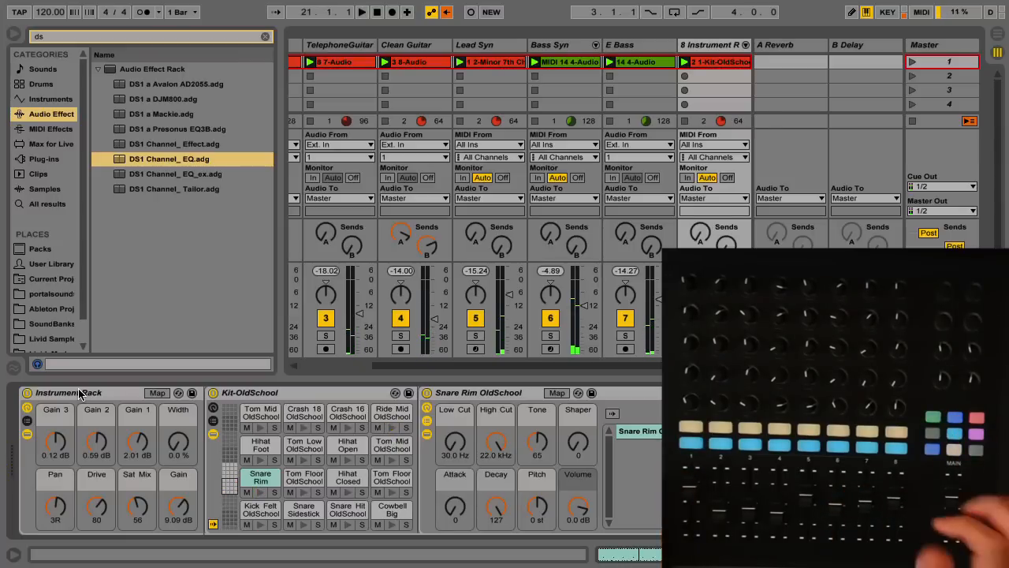
# - Select the Instrument Rack, then move to Logic Pro X's Control Surfaces Setup for the DS-1
pyautogui.click(363, 13)
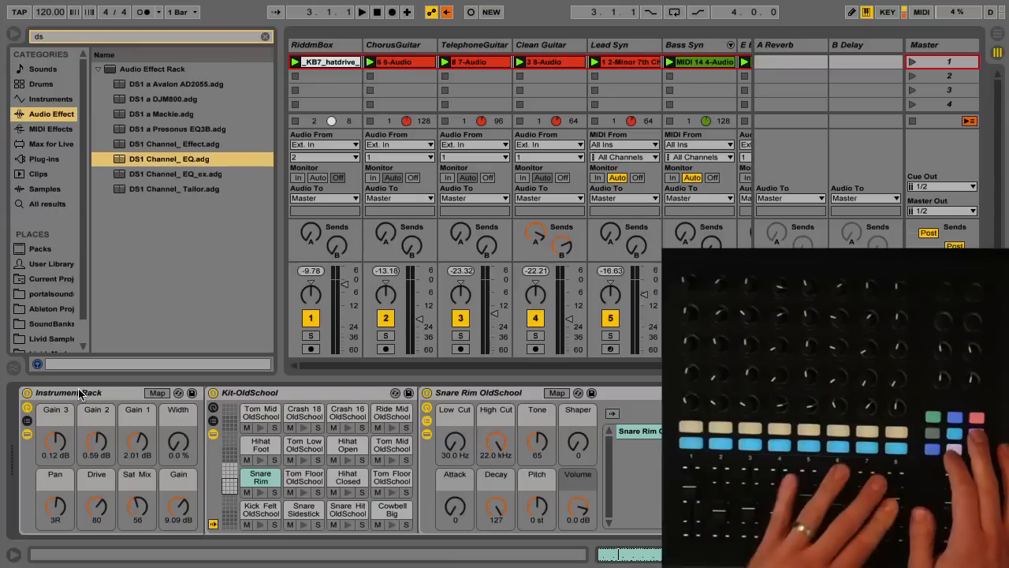
pyautogui.click(363, 13)
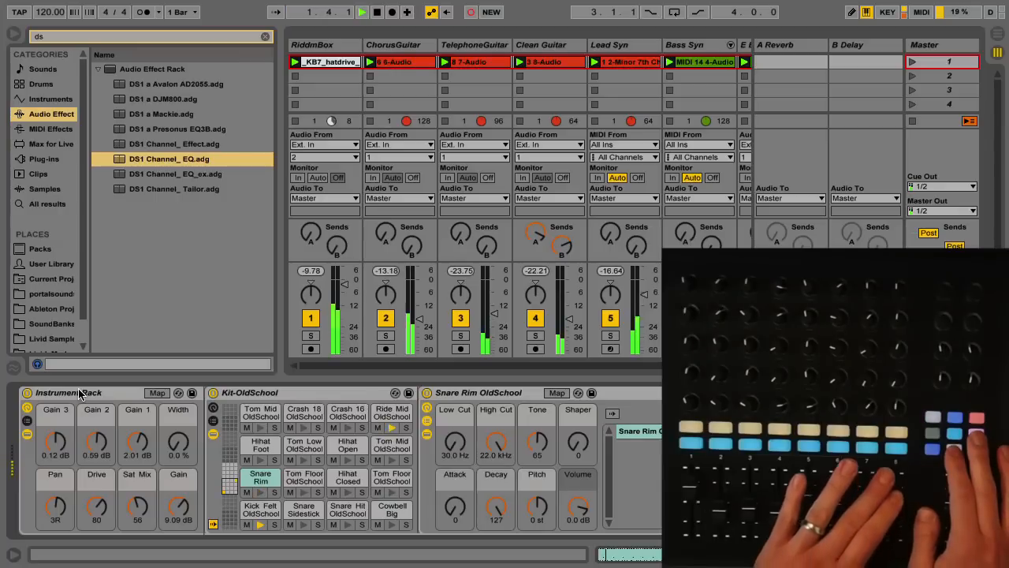
pyautogui.click(383, 13)
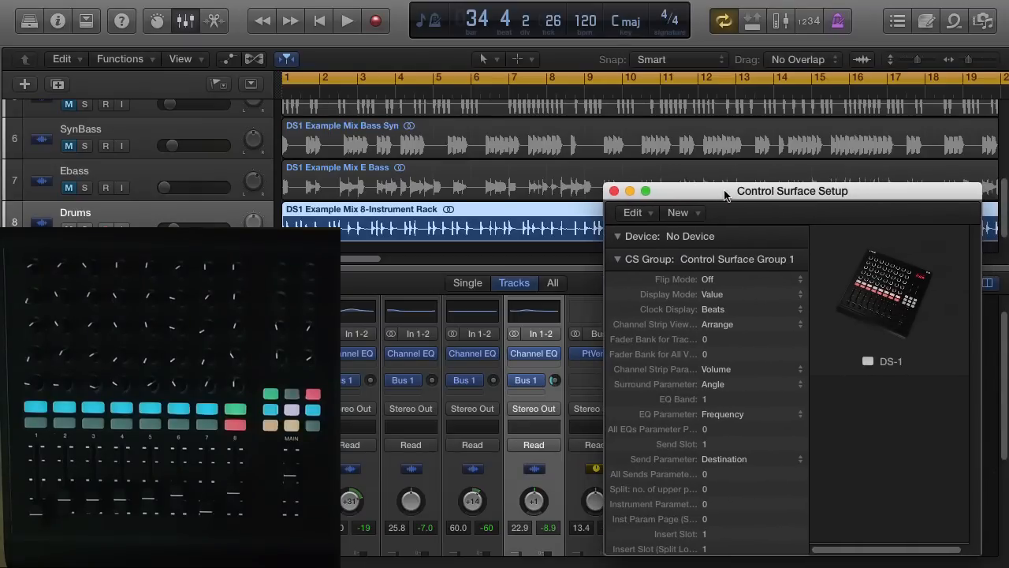
pyautogui.moveTo(713, 197)
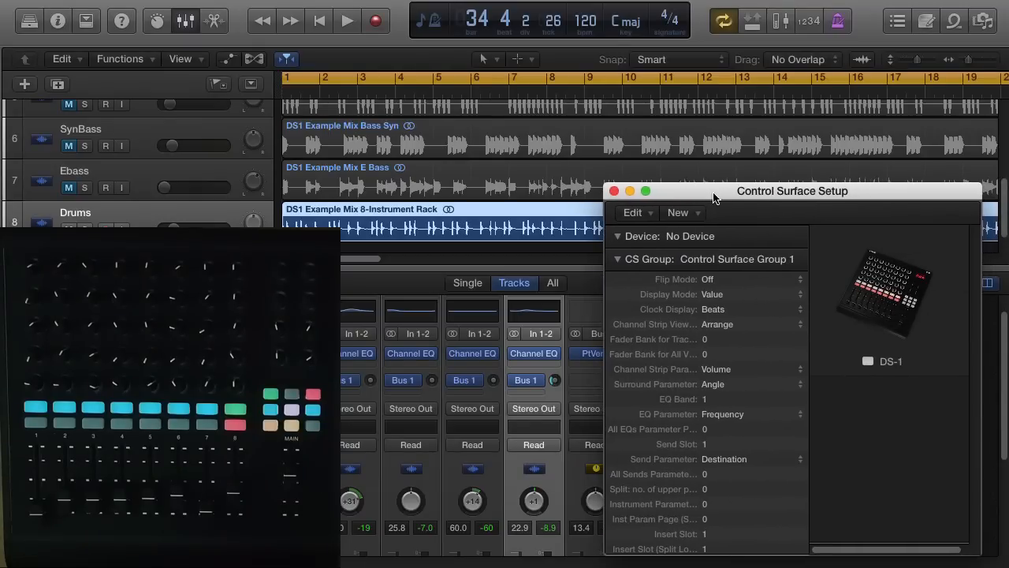